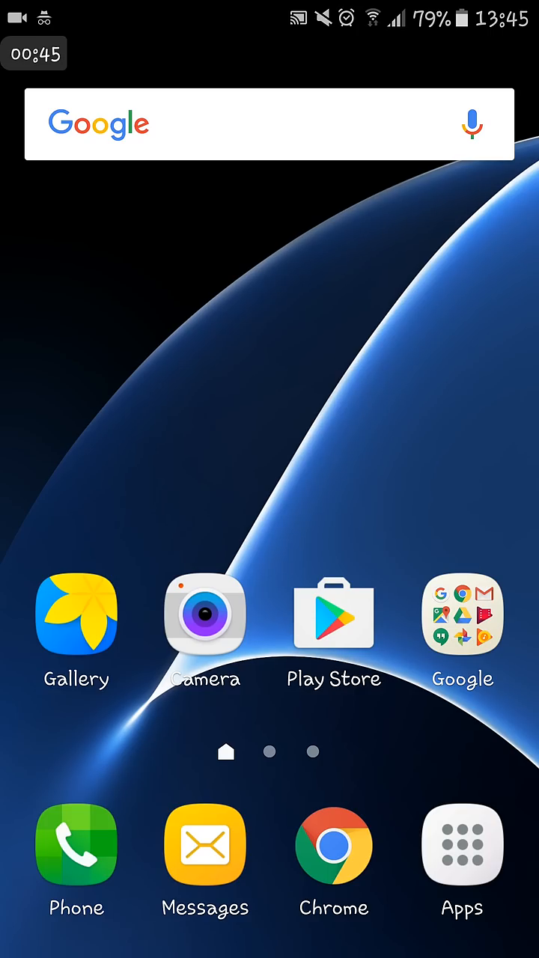
Step: Drag YouTube from the last Apps page onto Disable and confirm disabling it
{"action": "left_click", "coordinate": [461, 845]}
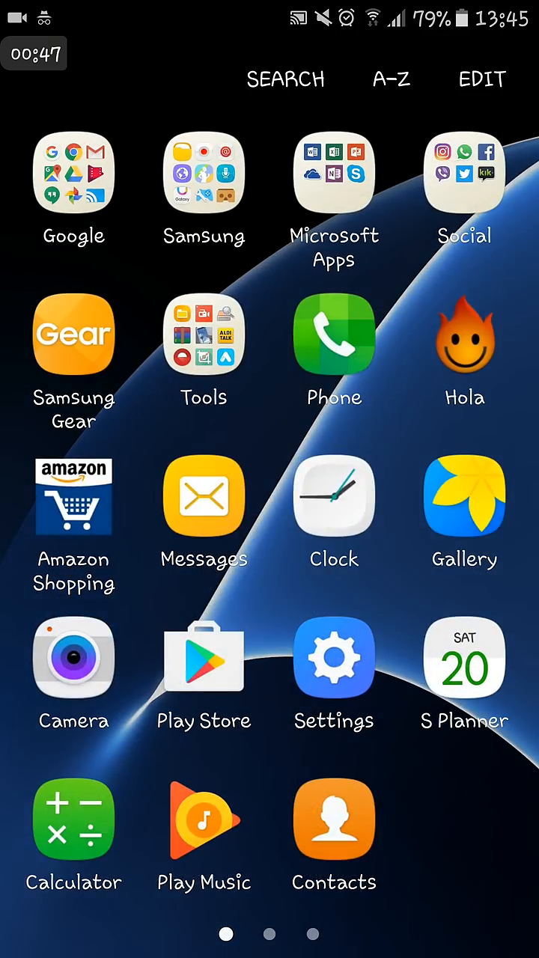
{"action": "scroll", "scroll_direction": "left", "scroll_amount": 3}
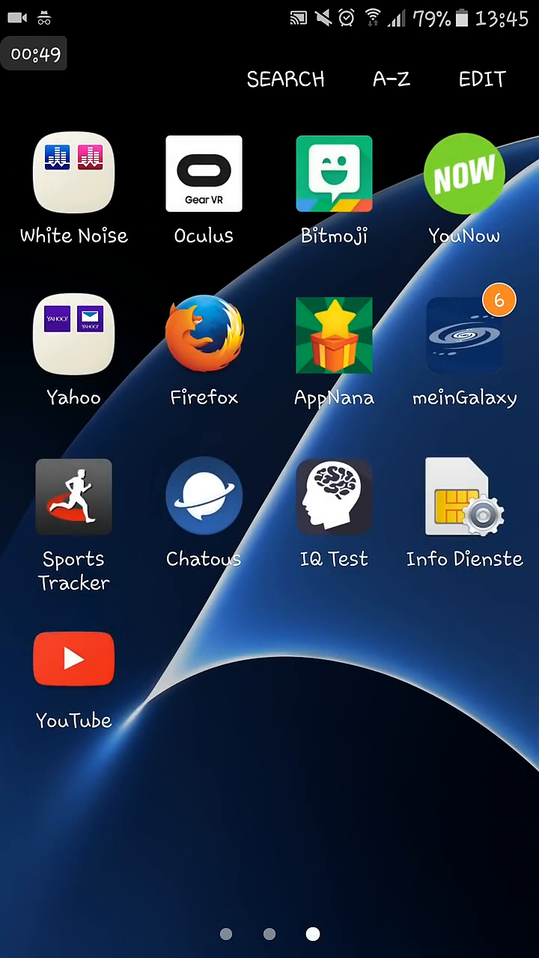
{"action": "left_click_drag", "start_coordinate": [74, 659], "coordinate": [208, 71]}
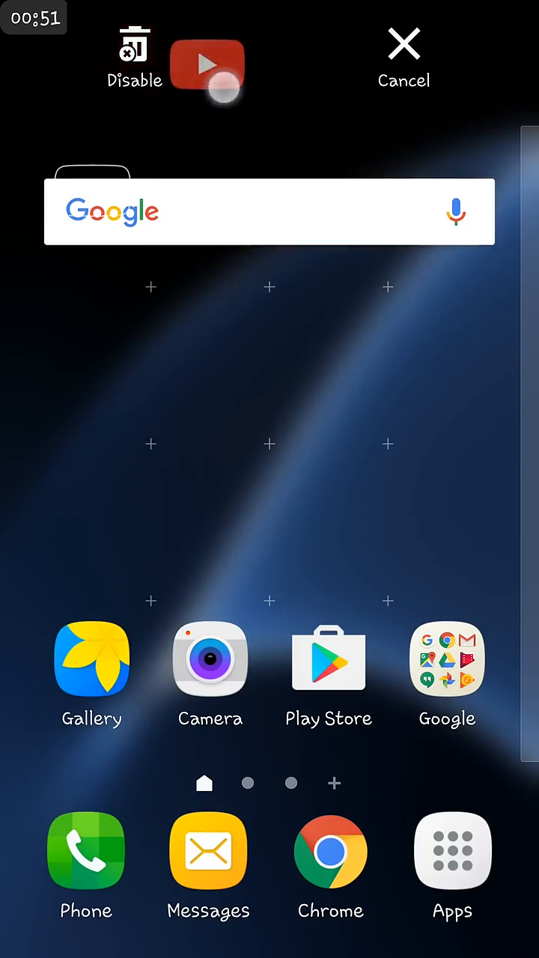
{"action": "left_click", "coordinate": [135, 45]}
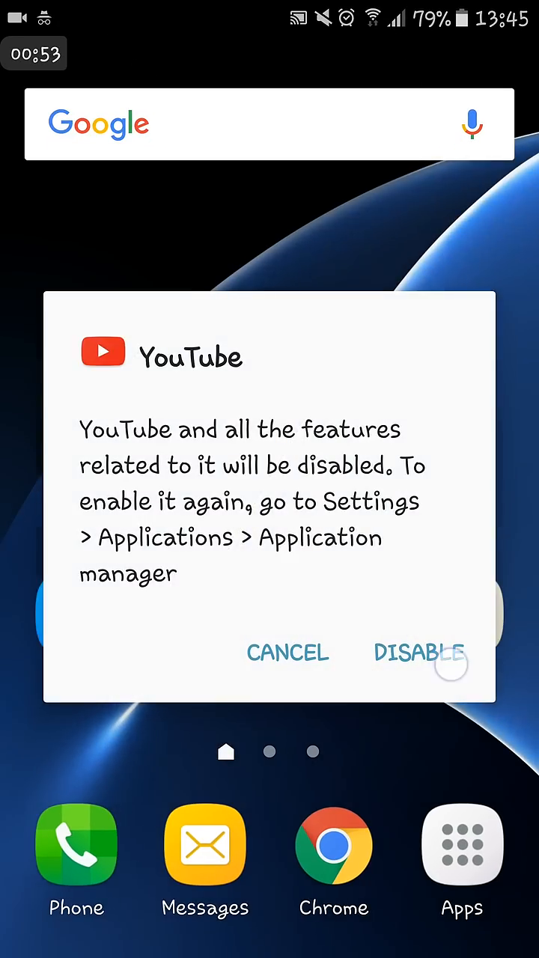
{"action": "left_click", "coordinate": [420, 653]}
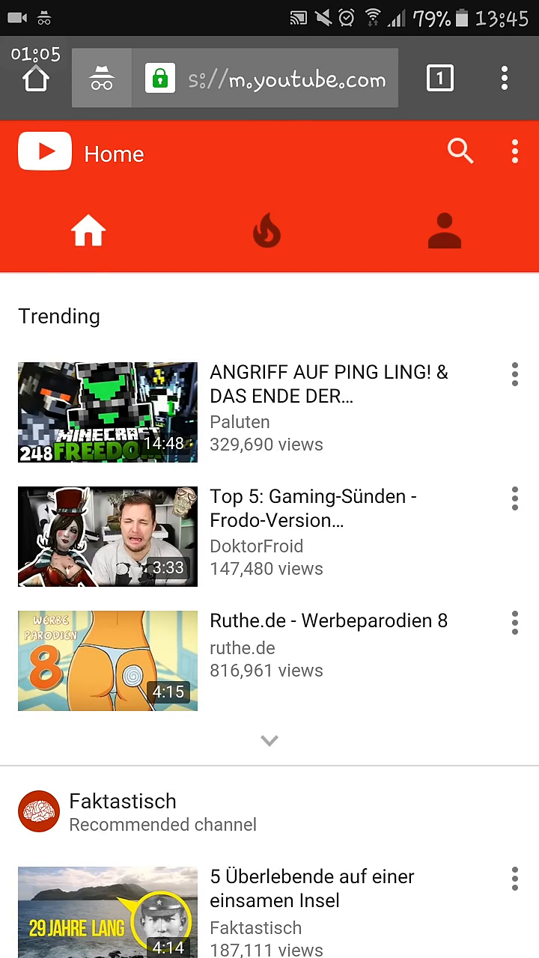
Step: Switch m.youtube.com in Chrome to the Desktop version from the site's menu
{"action": "left_click", "coordinate": [44, 152]}
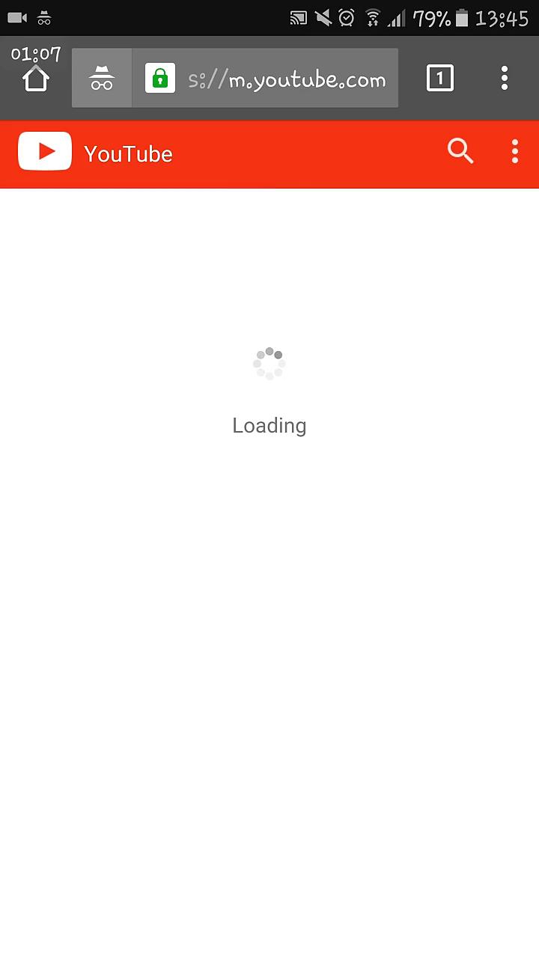
{"action": "left_click", "coordinate": [515, 152]}
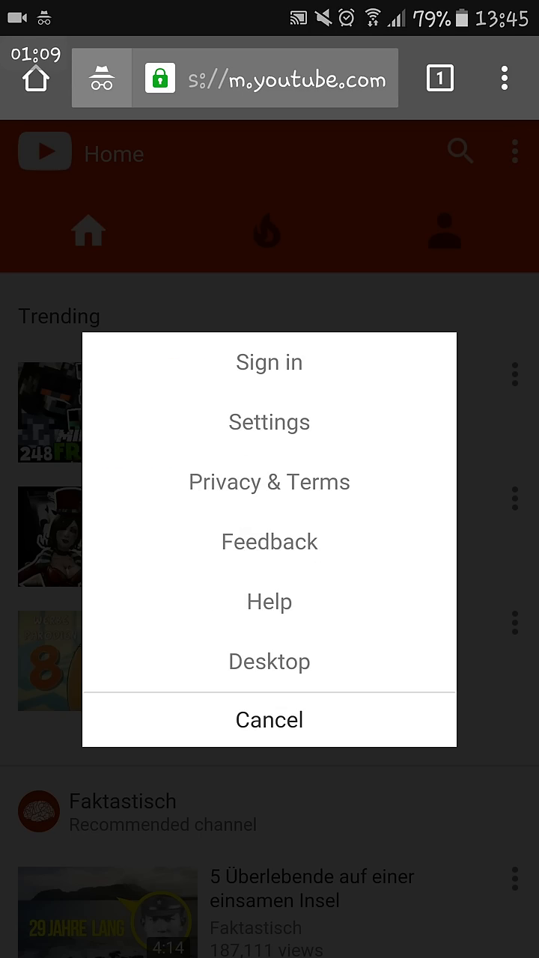
{"action": "left_click", "coordinate": [351, 653]}
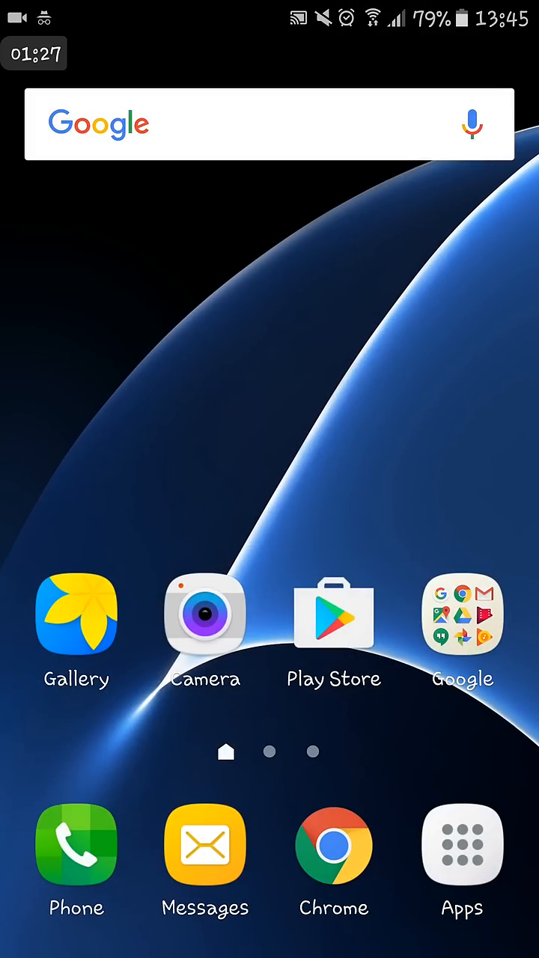
Step: Tap ENABLE then OPEN on YouTube's Play Store page to relaunch the app
{"action": "left_click", "coordinate": [333, 621]}
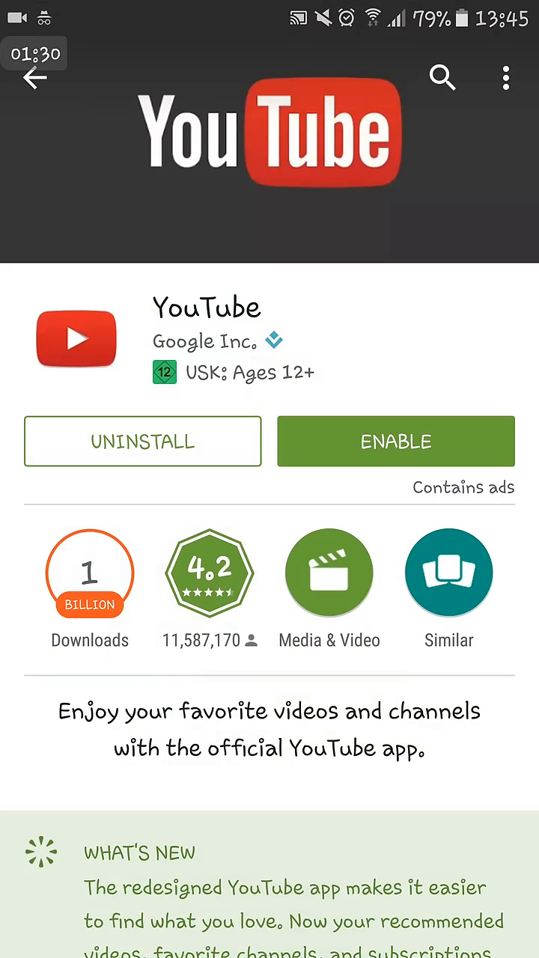
{"action": "left_click", "coordinate": [443, 78]}
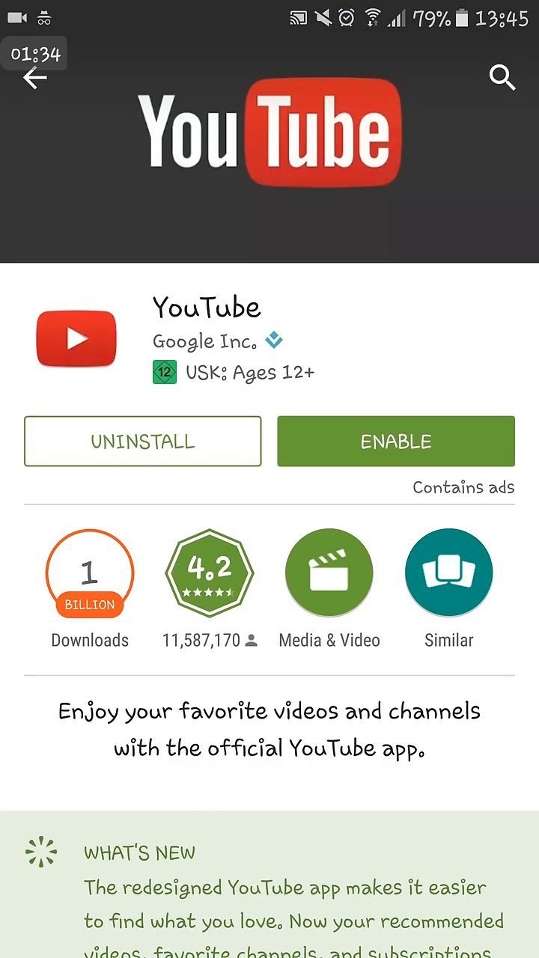
{"action": "left_click", "coordinate": [395, 441]}
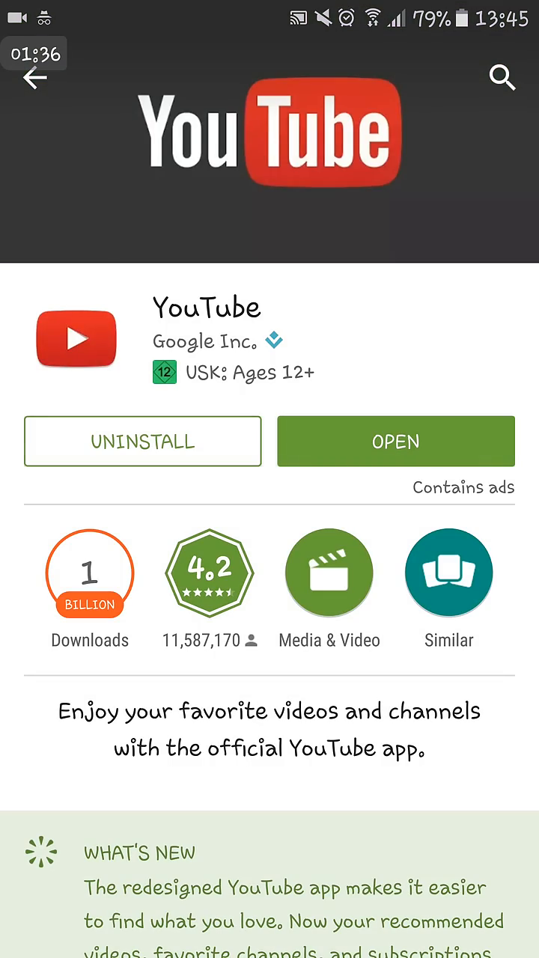
{"action": "left_click", "coordinate": [395, 442]}
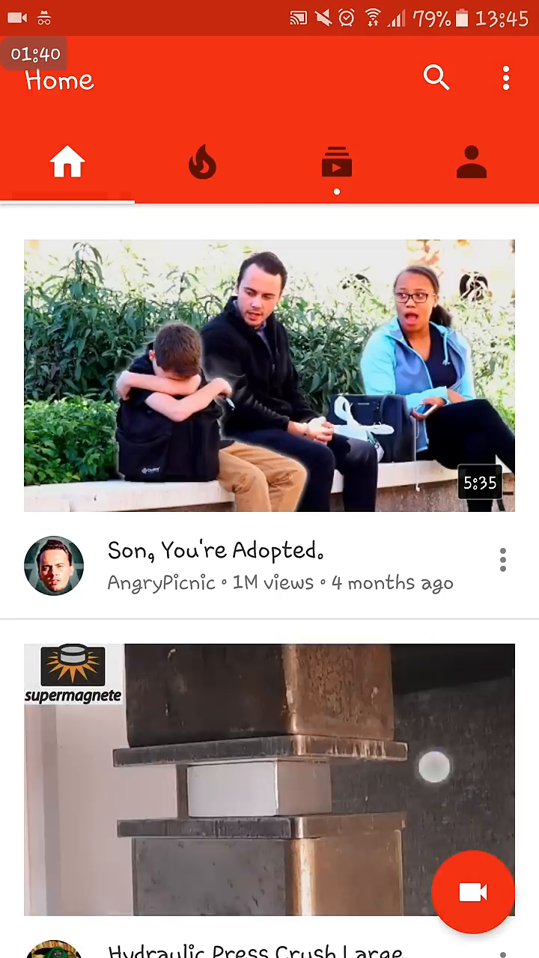
Step: Scroll the YouTube Home feed and open the top-right overflow menu
{"action": "scroll", "scroll_direction": "down", "scroll_amount": 3}
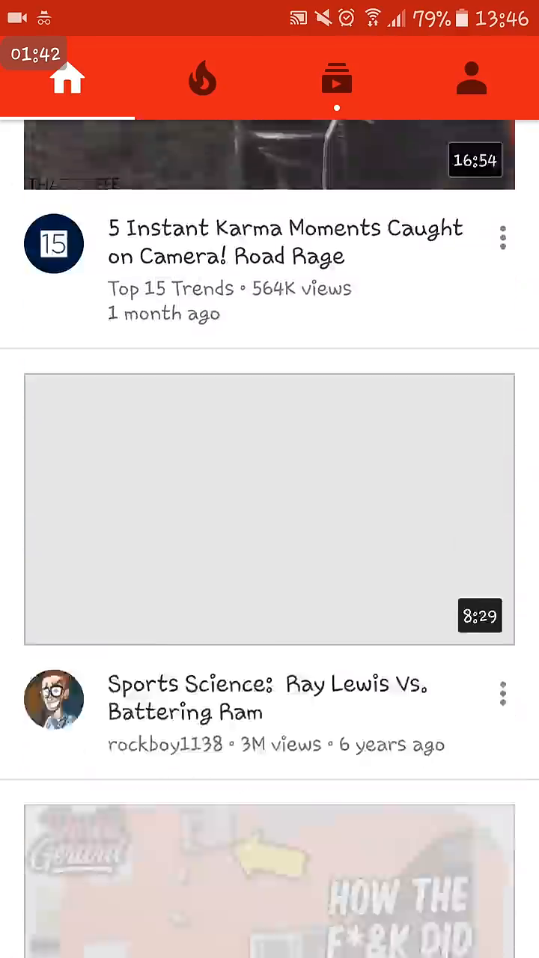
{"action": "left_click", "coordinate": [472, 78]}
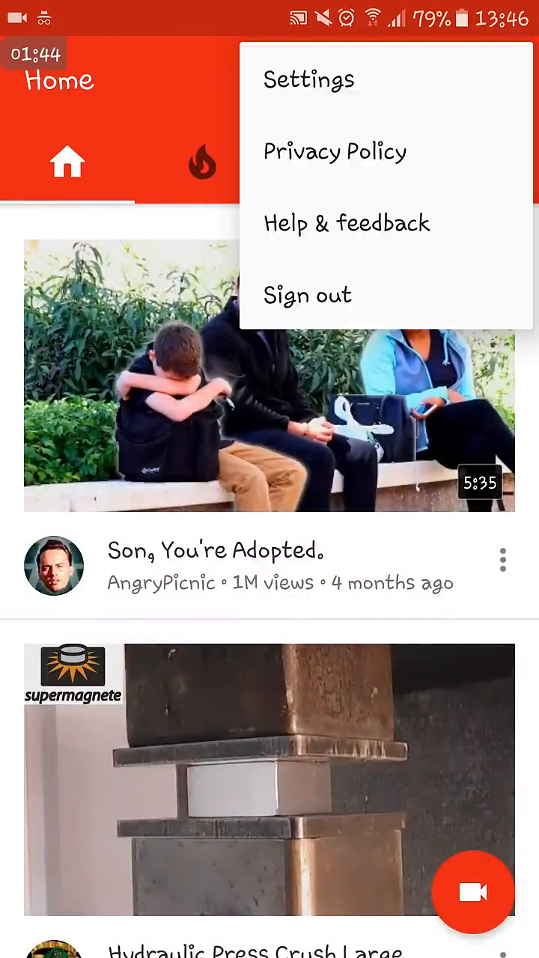